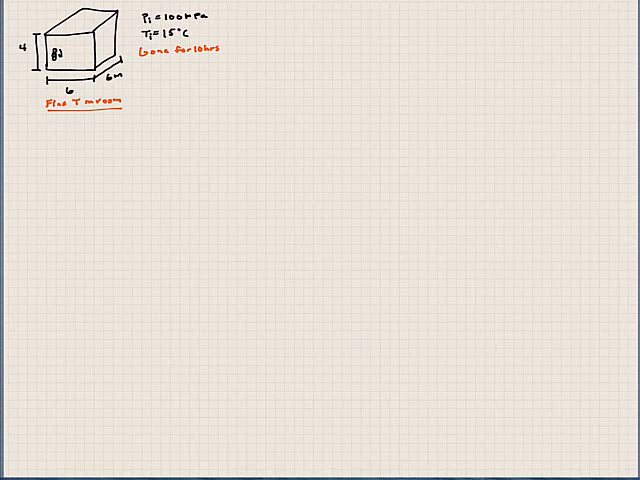
# - Handwrite Q̇ − Ẇ = ΔE = ΔU + ΔKE + ΔPE beside the room diagram
pyautogui.write('Q-W')
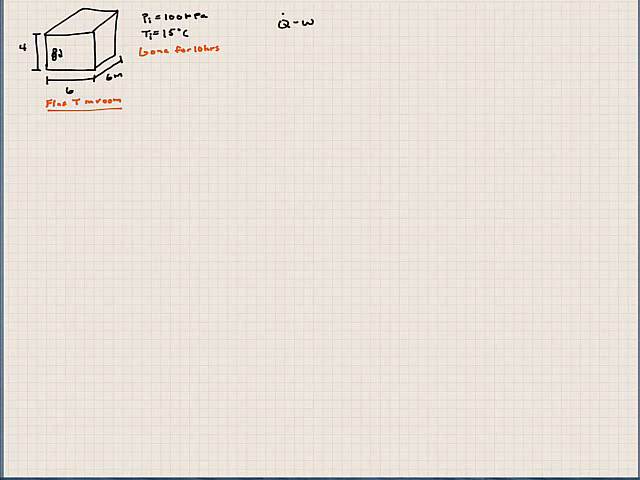
pyautogui.write('=')
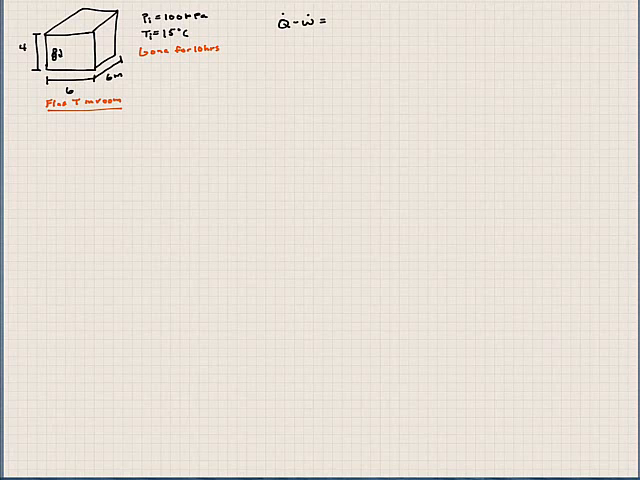
pyautogui.write('∧')
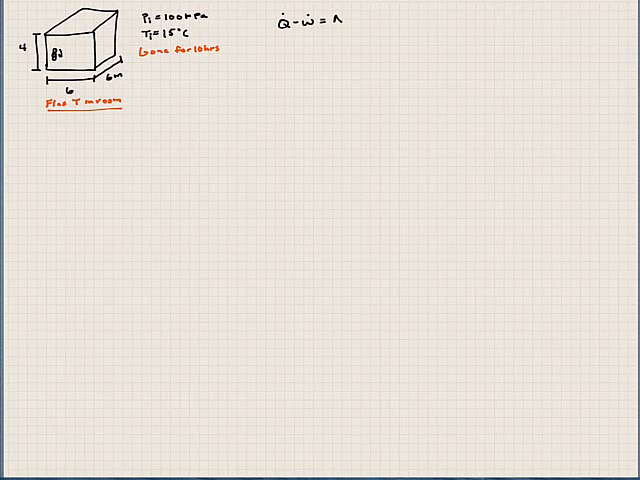
pyautogui.write('ΔE =')
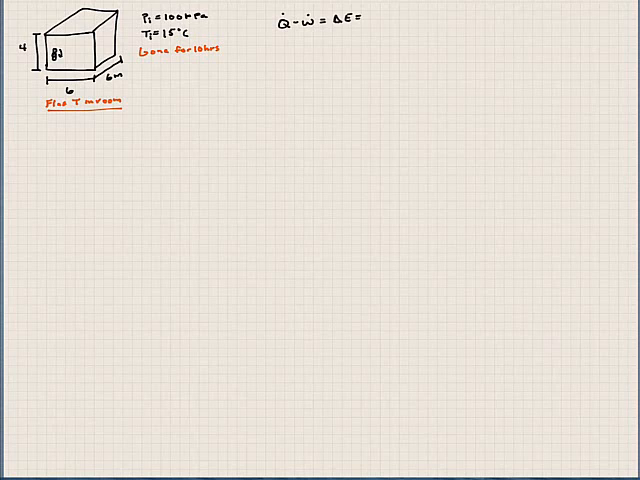
pyautogui.write('ΔU')
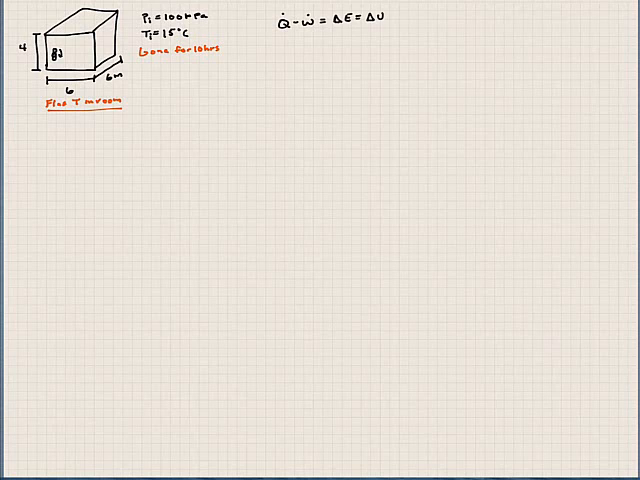
pyautogui.write('1')
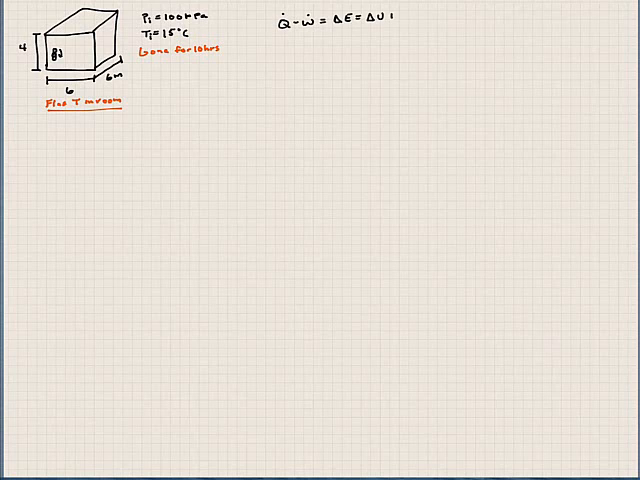
pyautogui.write('+ ΔK')
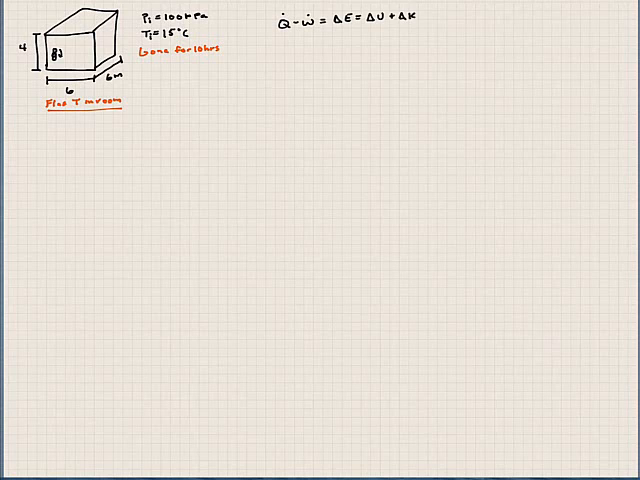
pyautogui.write('+ Δ')
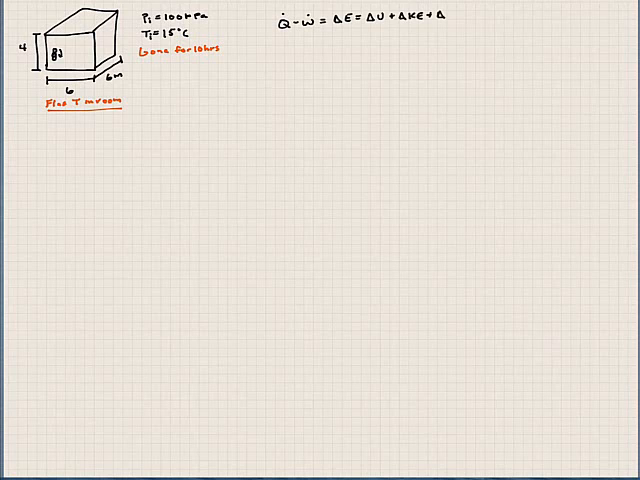
pyautogui.write('PE')
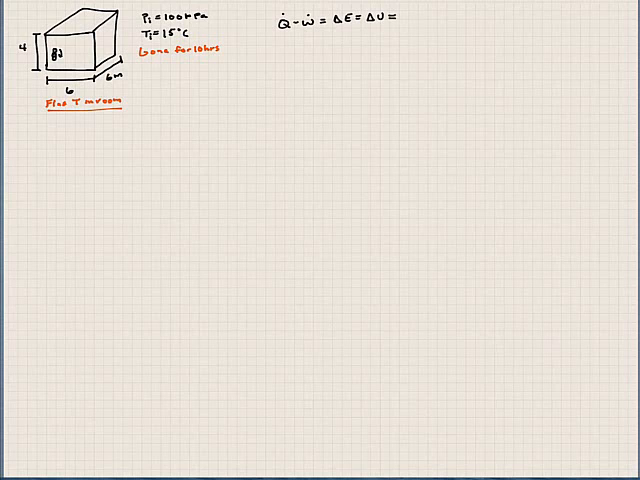
# - Add cv after ΔU and write −(−Ẇ) = cv(T2 − T1) on the next line
pyautogui.write('c')
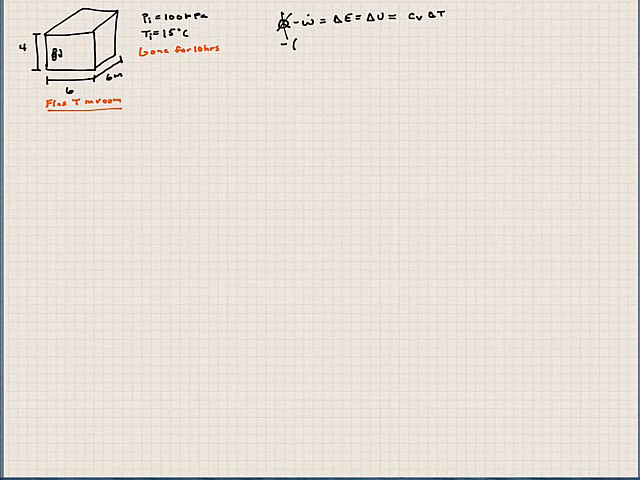
pyautogui.write('-(-ẇ')
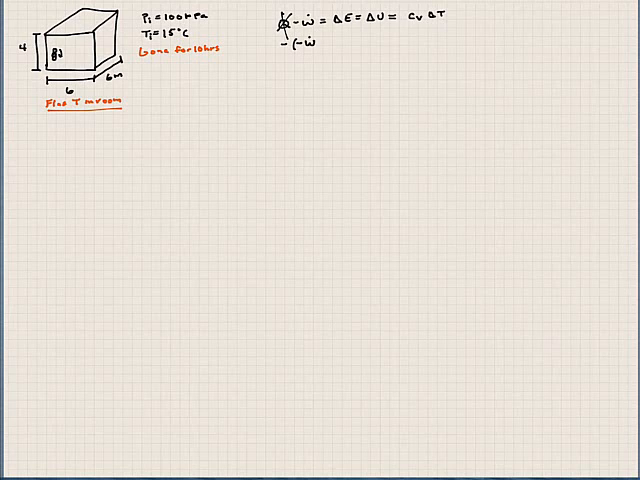
pyautogui.write(')')
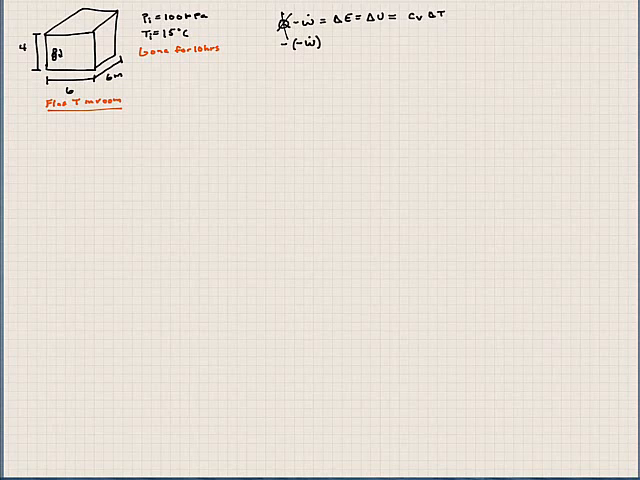
pyautogui.write('= Cv (T2-T1')
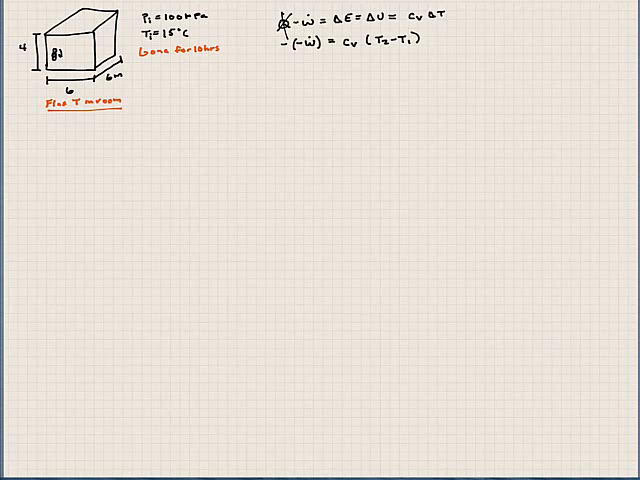
pyautogui.write('w = Cv T2 - Cv')
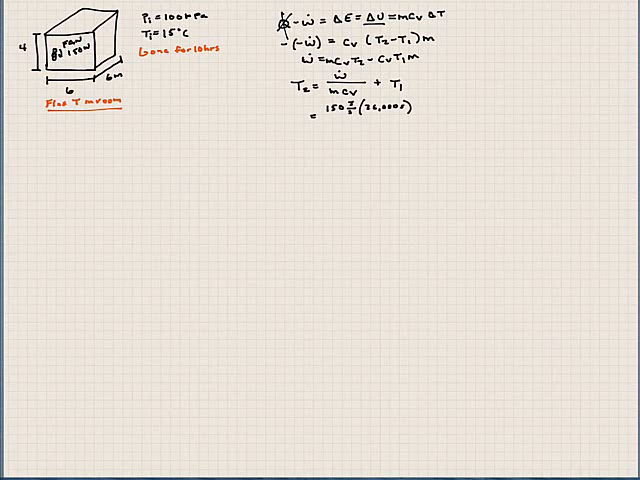
# - Write PV = mRT in red, then substitute 100,000[6·6·4] = m R T
pyautogui.write('PV=mRT')
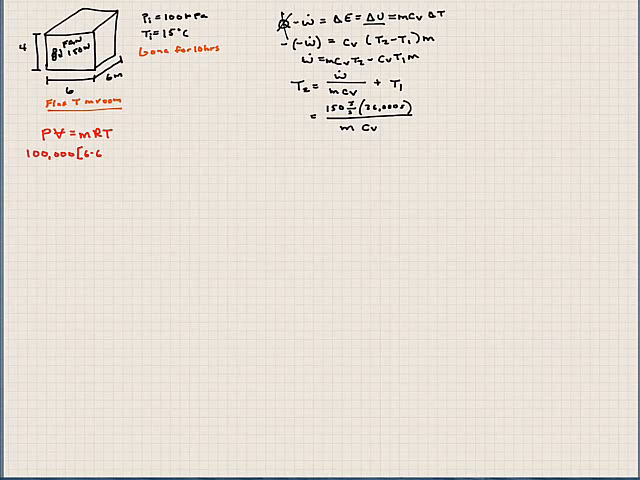
pyautogui.write('·4]=m')
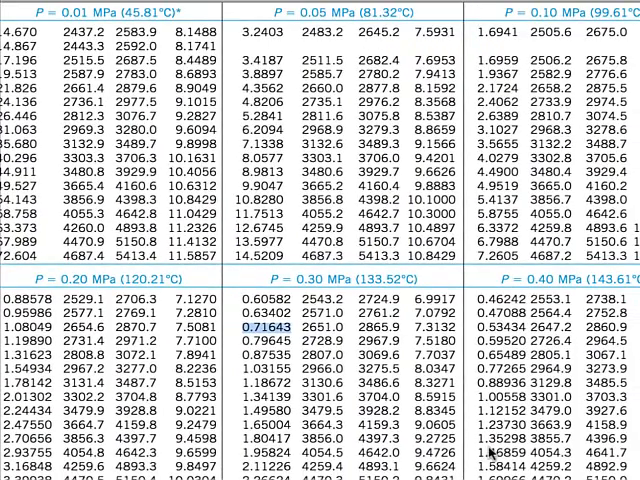
# - Scroll the property tables PDF to Table A–2 (c), ideal-gas specific heats versus temperature
pyautogui.scroll(-3)
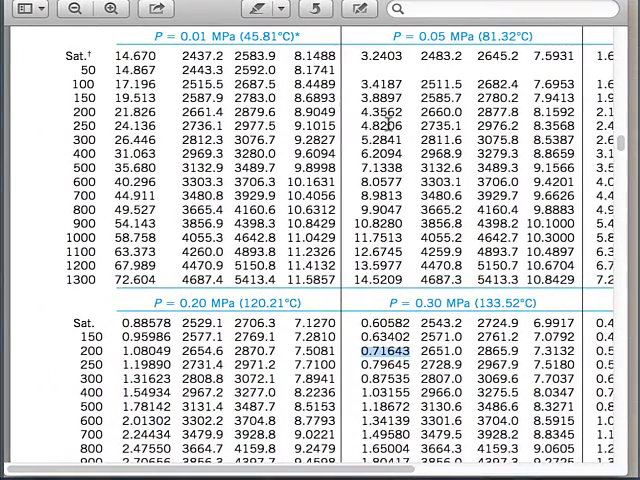
pyautogui.scroll(-3)
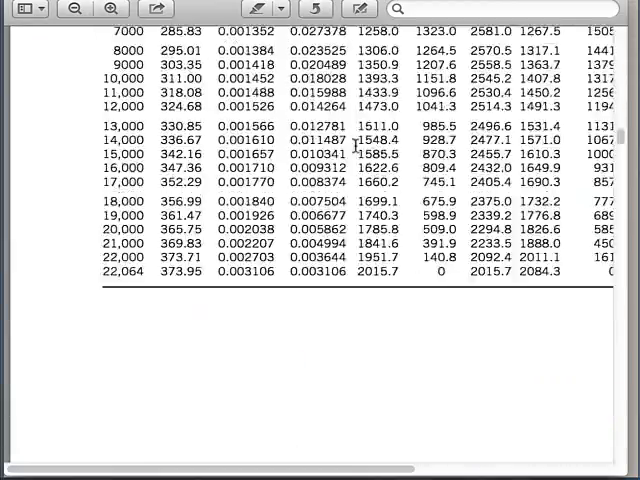
pyautogui.scroll(-3)
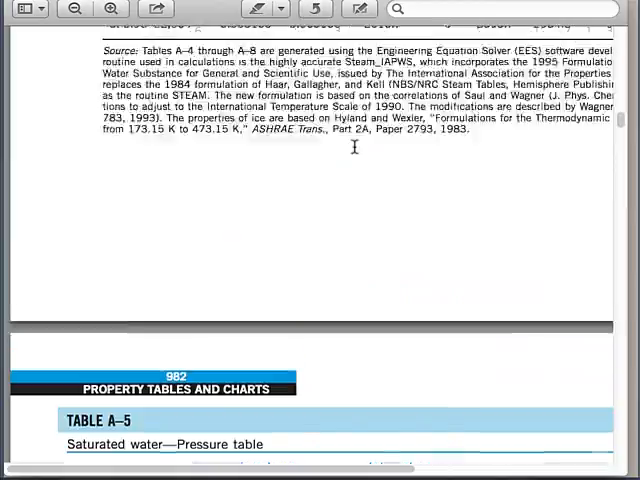
pyautogui.scroll(-3)
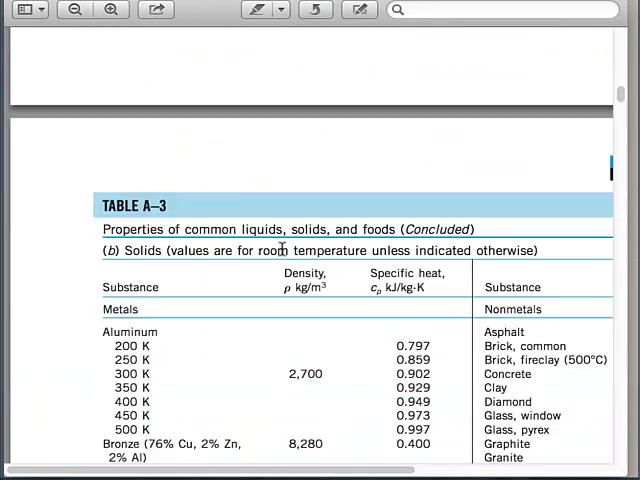
pyautogui.scroll(3)
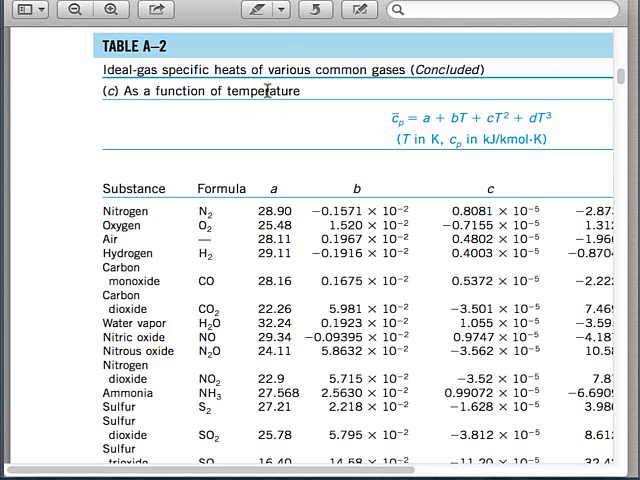
pyautogui.moveTo(410, 90)
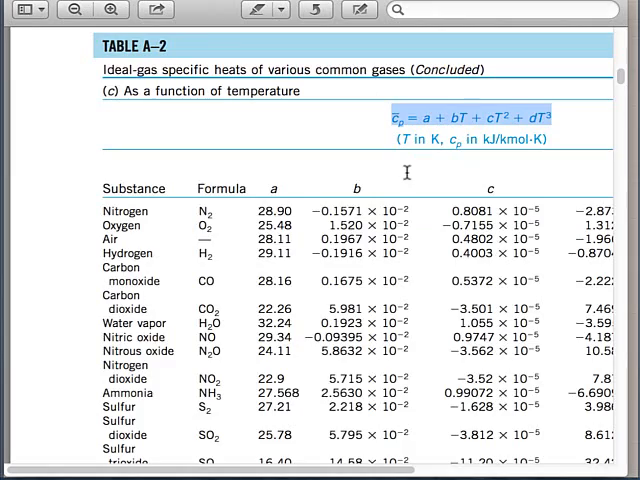
# - Scroll to Table A–2 (b), listing air's cp, cv and k from 250–1000 K
pyautogui.scroll(-3)
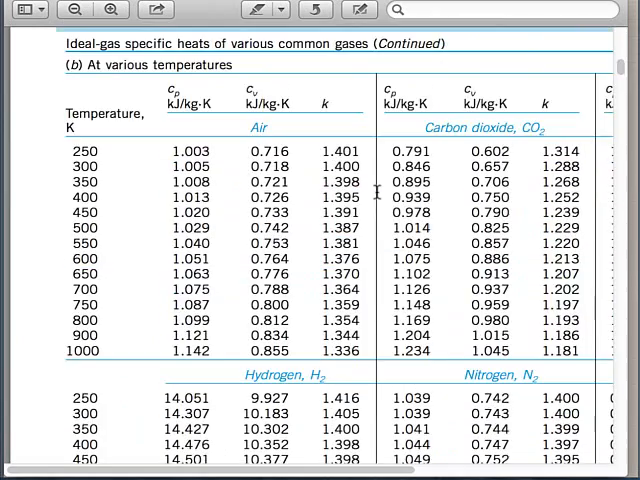
pyautogui.scroll(-3)
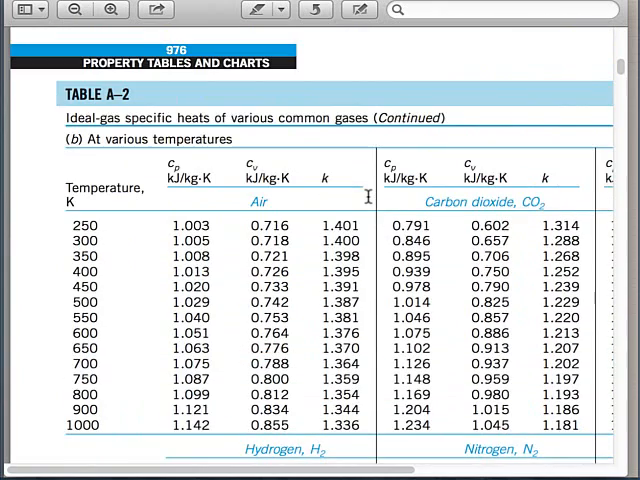
pyautogui.scroll(-3)
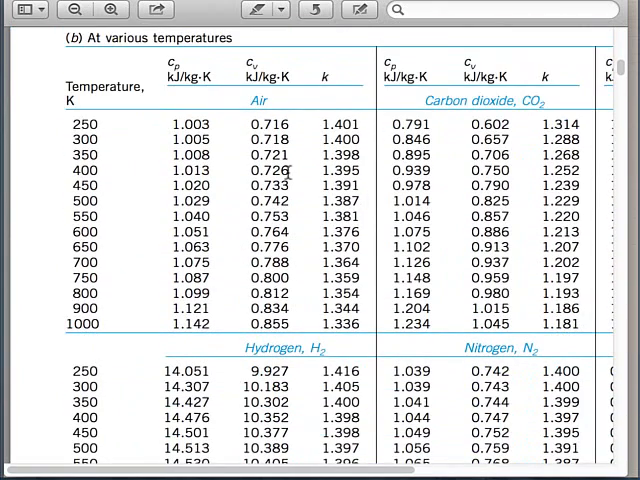
pyautogui.moveTo(172, 160)
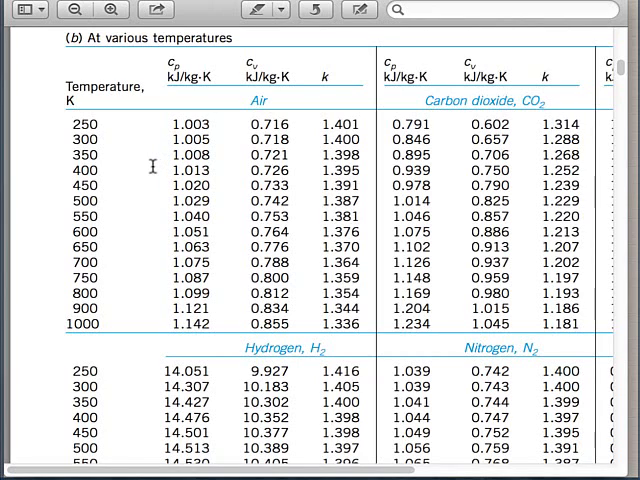
pyautogui.moveTo(115, 156)
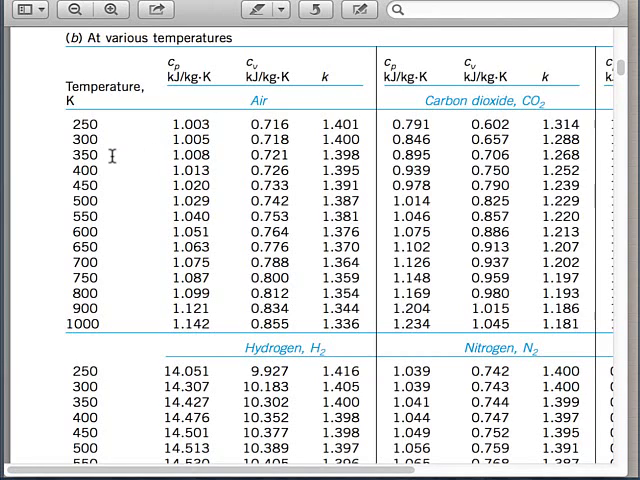
pyautogui.moveTo(105, 180)
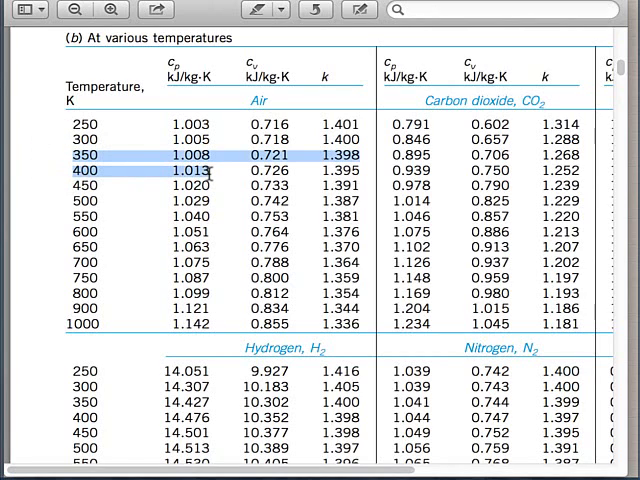
pyautogui.moveTo(228, 175)
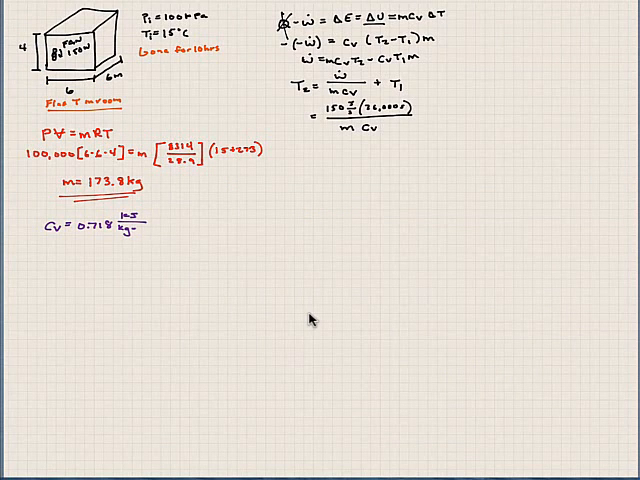
# - Append °C so air's cv reads 0.718 kJ/kg·°C
pyautogui.write('°C')
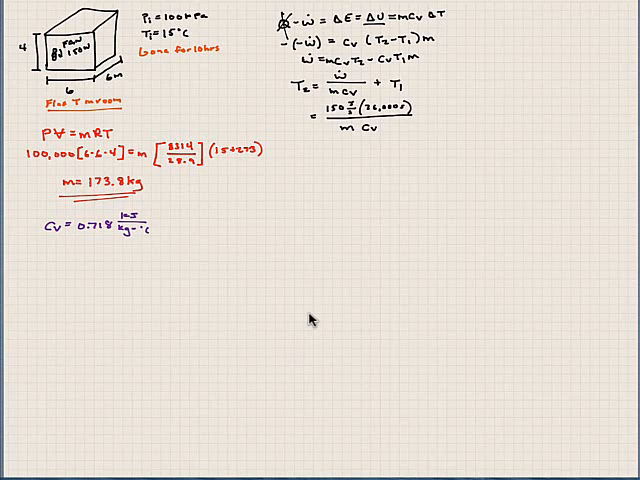
pyautogui.click(300, 150)
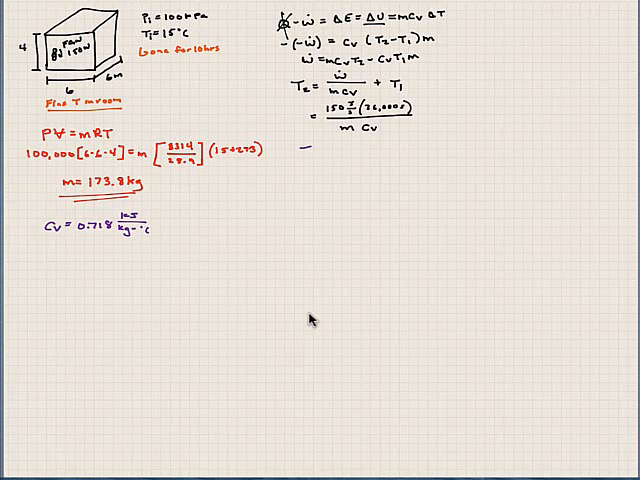
# - Write T2 = 150 over 173.8·[718] as a fraction
pyautogui.write('T2 =')
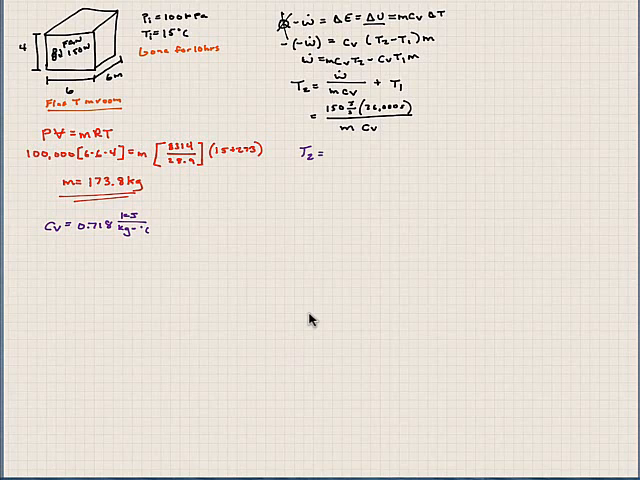
pyautogui.write('150')
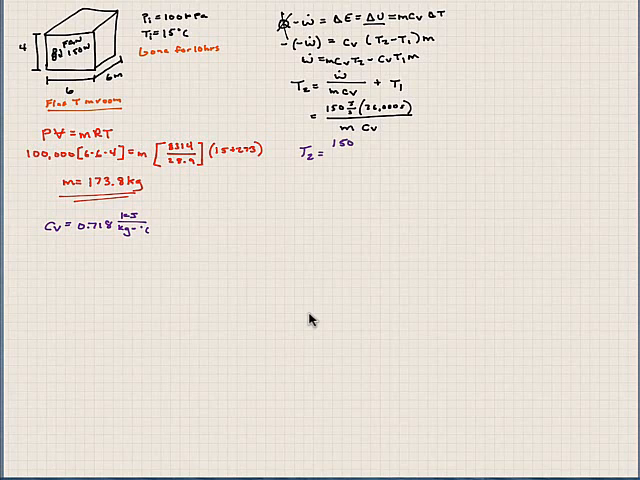
pyautogui.moveTo(324, 153); pyautogui.dragTo(398, 148)
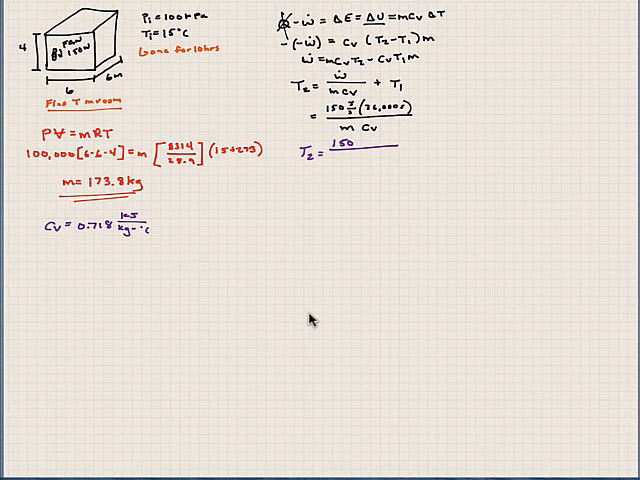
pyautogui.write('173.8 ·')
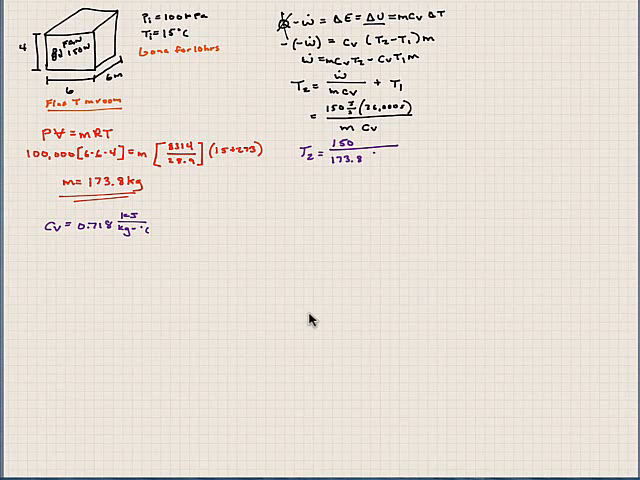
pyautogui.write('[')
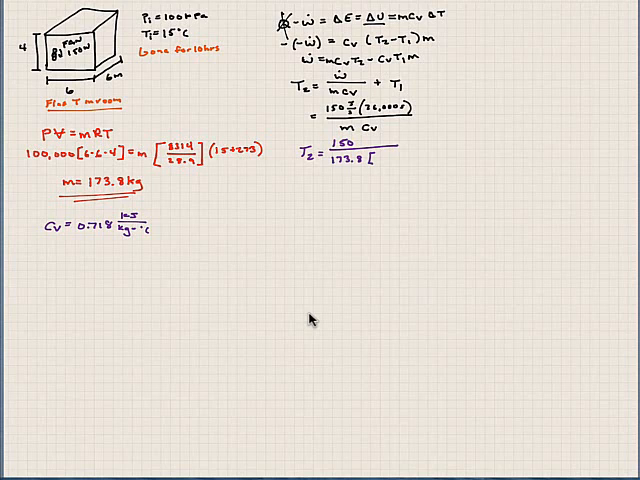
pyautogui.write('71')
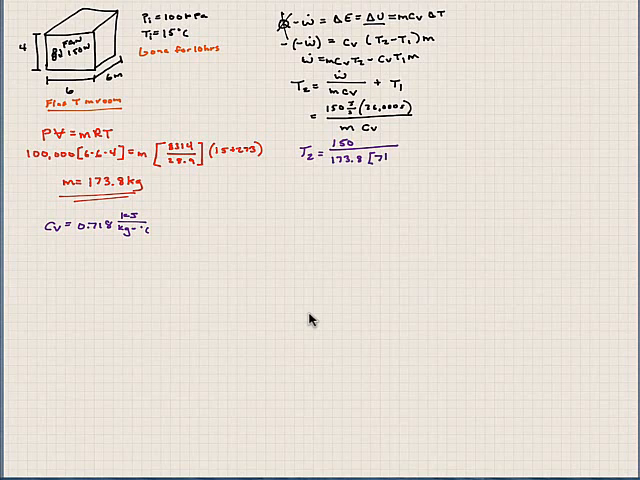
pyautogui.write('718')
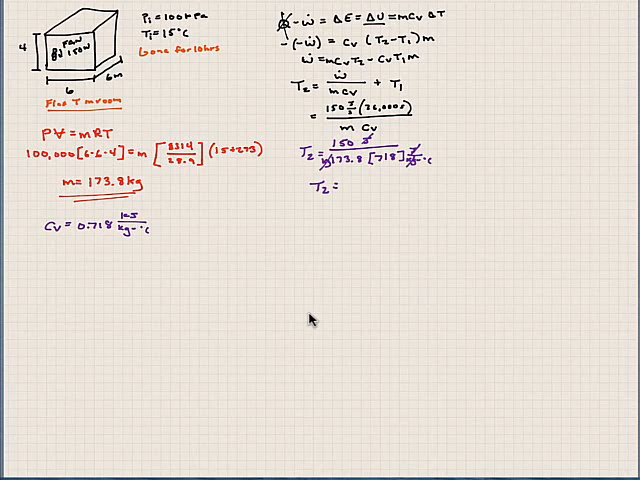
# - Add 36,000 seconds to the numerator and + T1 = 15 after the fraction
pyautogui.write('36,000)')
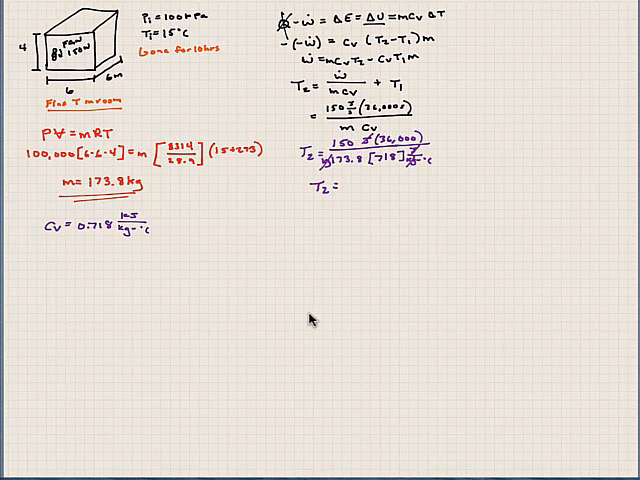
pyautogui.write('+ -')
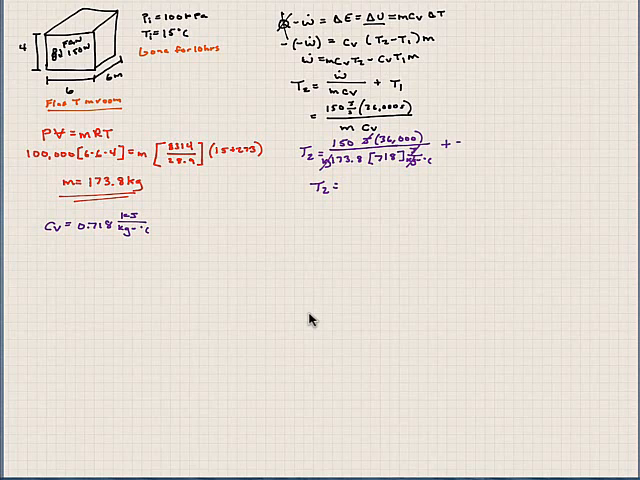
pyautogui.write('T')
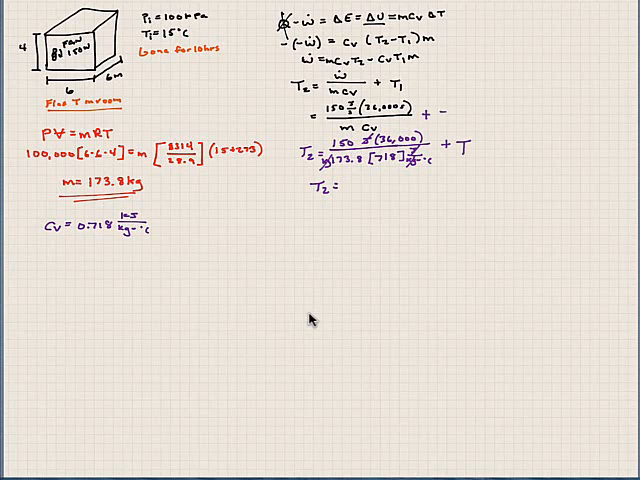
pyautogui.write('T1')
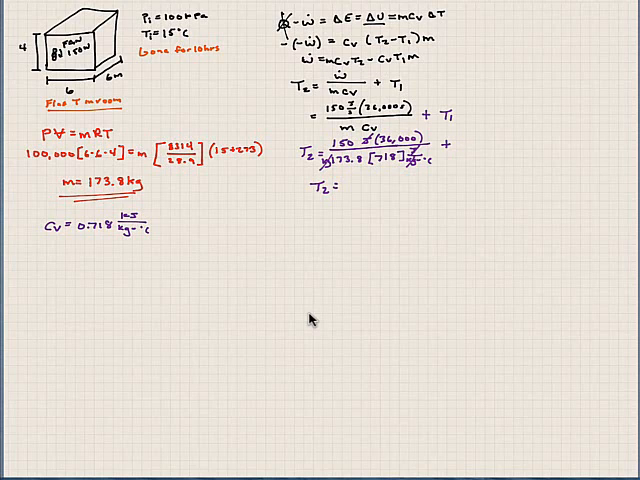
pyautogui.write('15')
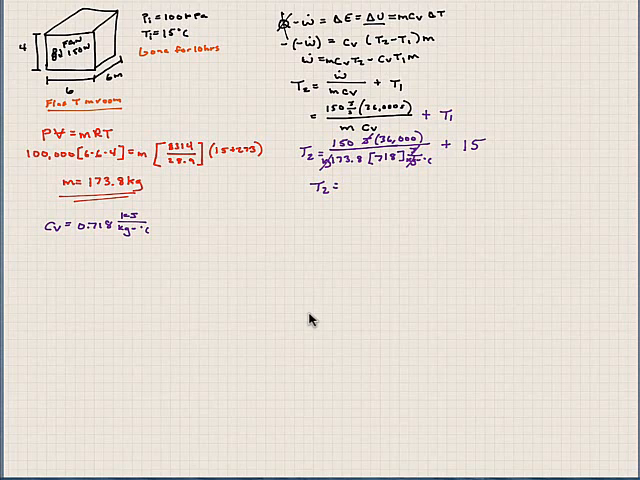
pyautogui.write('5')
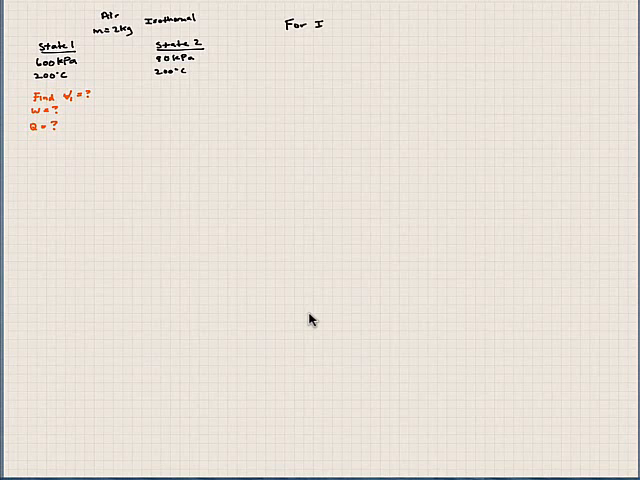
# - Under 'For Isothermal', write Wb = P1V1 ln(V2/V1) = 600,000
pyautogui.write('Isothermal')
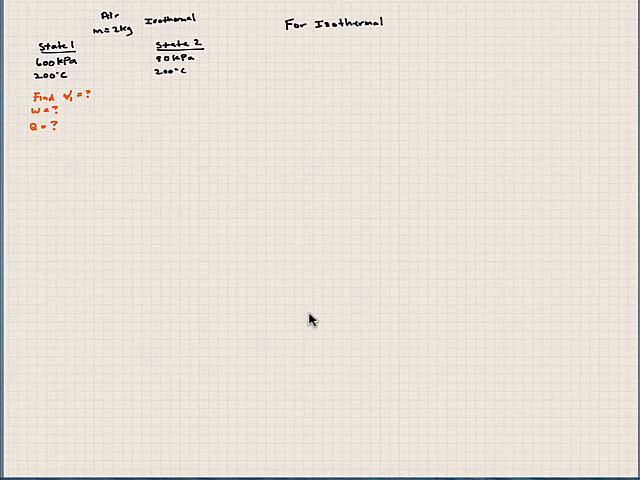
pyautogui.write('W')
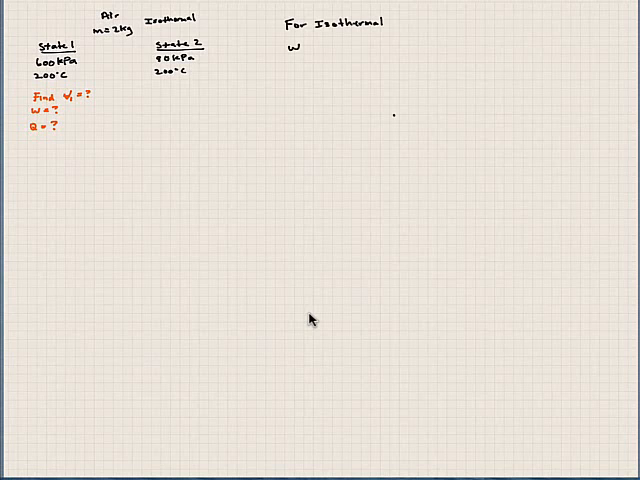
pyautogui.write('b = P1∀')
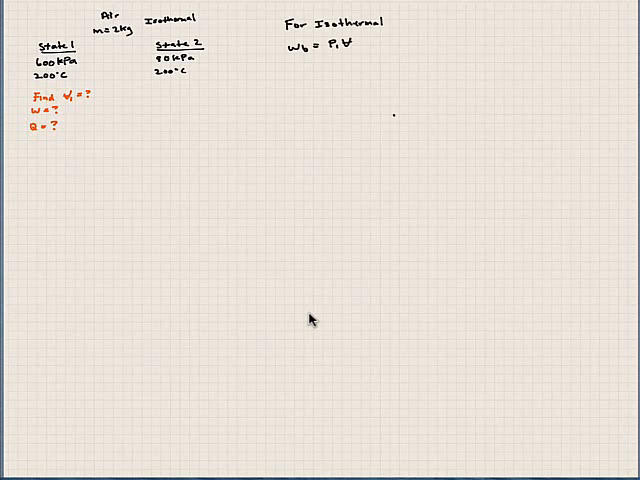
pyautogui.write('ln (V2/V1')
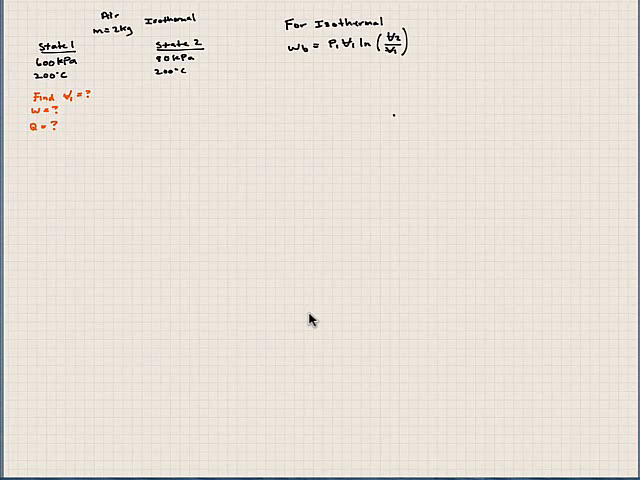
pyautogui.write('= 600,0')
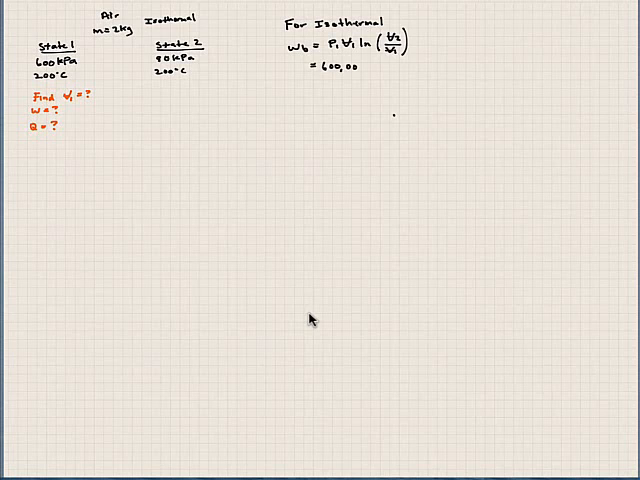
pyautogui.write('0')
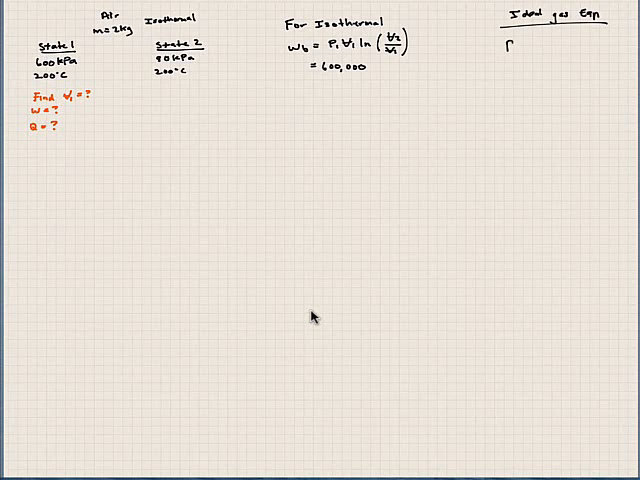
# - Write P1V1 = mRT1, then 600,000·V1 = beneath it
pyautogui.write('P₁V₁ = m')
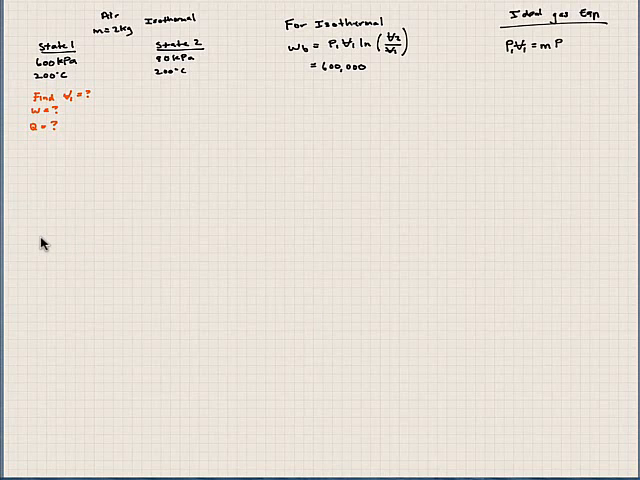
pyautogui.write('RT_i')
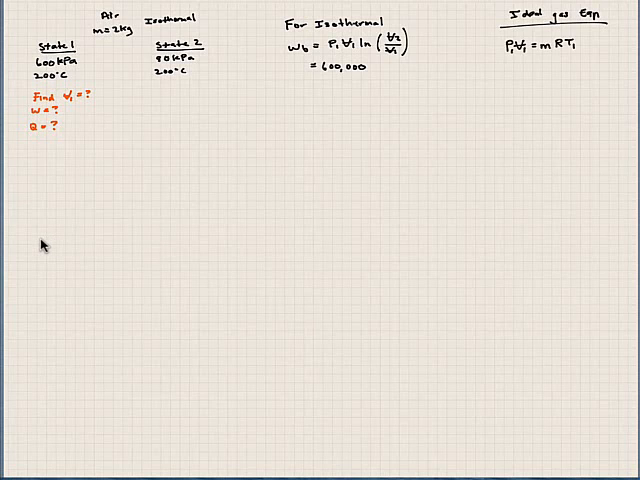
pyautogui.moveTo(88, 228)
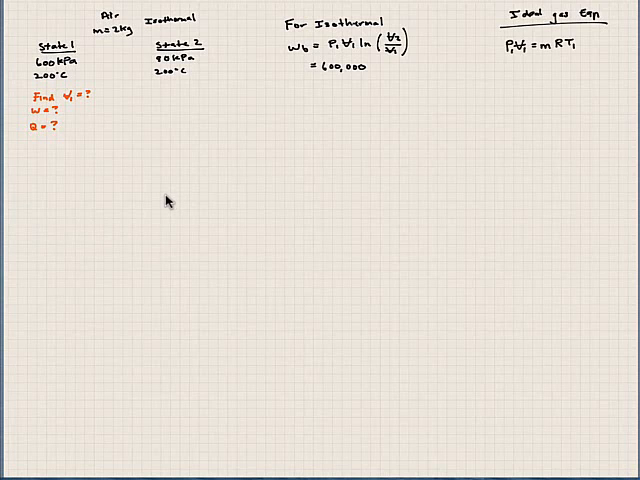
pyautogui.write('600,000')
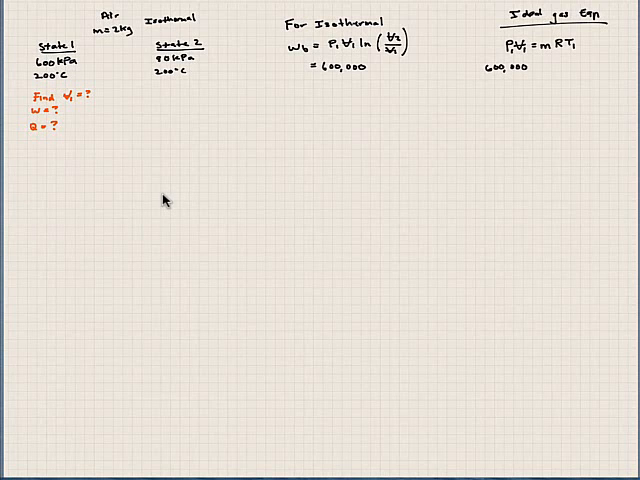
pyautogui.write('V₁ =')
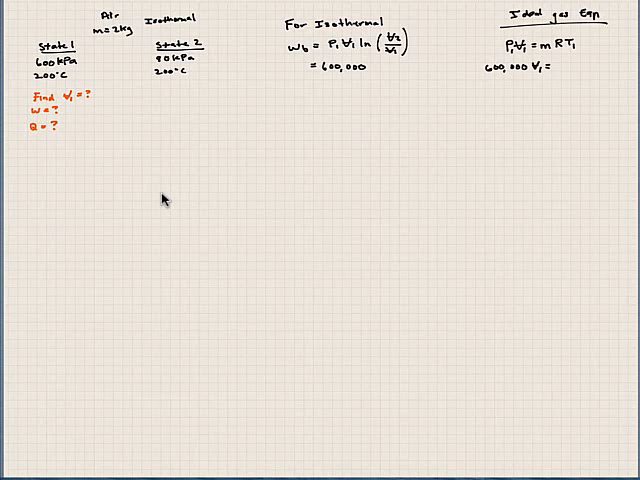